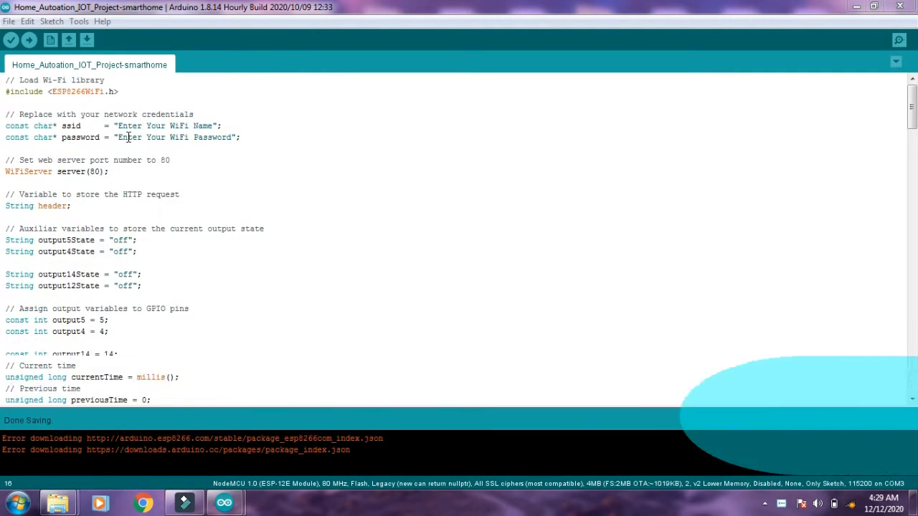
Start uploading the Wi-Fi-configured home automation sketch to the ESP8266 board.
{"action": "left_click", "coordinate": [29, 39]}
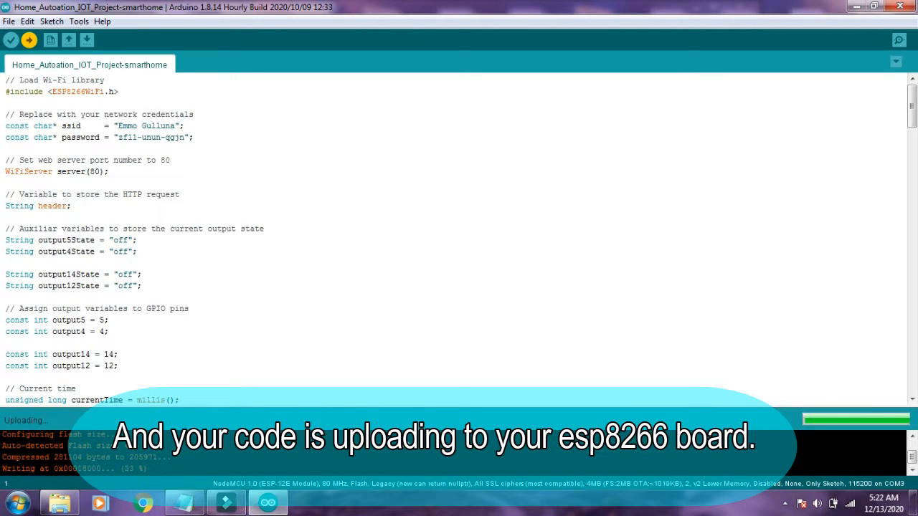
Open the Serial Monitor to read the ESP8266 board's output after uploading.
{"action": "left_click", "coordinate": [900, 39]}
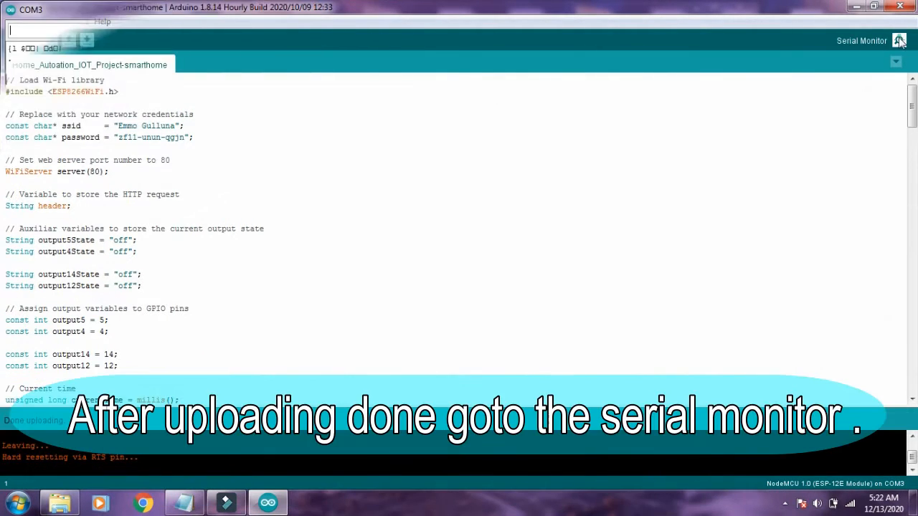
{"action": "left_click", "coordinate": [899, 40]}
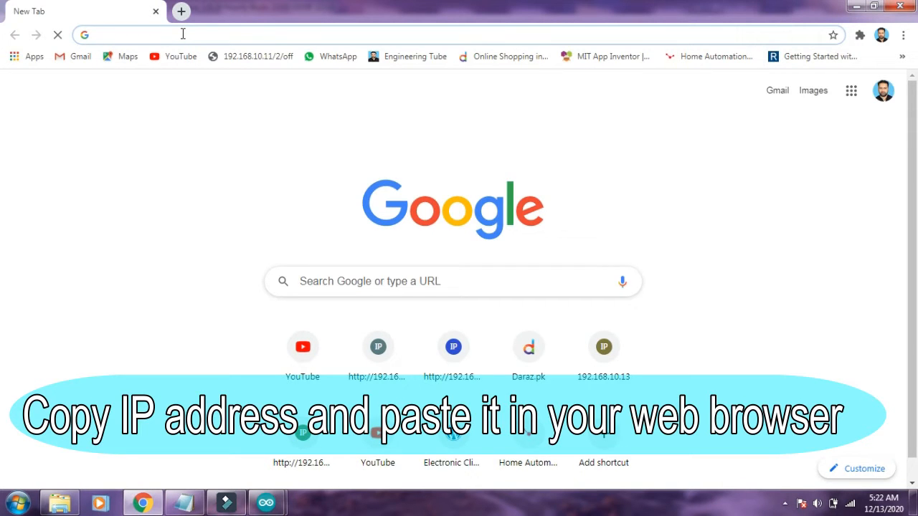
Enter the board's IP address in Chrome to load the Home Automation IoT Project page.
{"action": "type", "text": "192.168.10.9"}
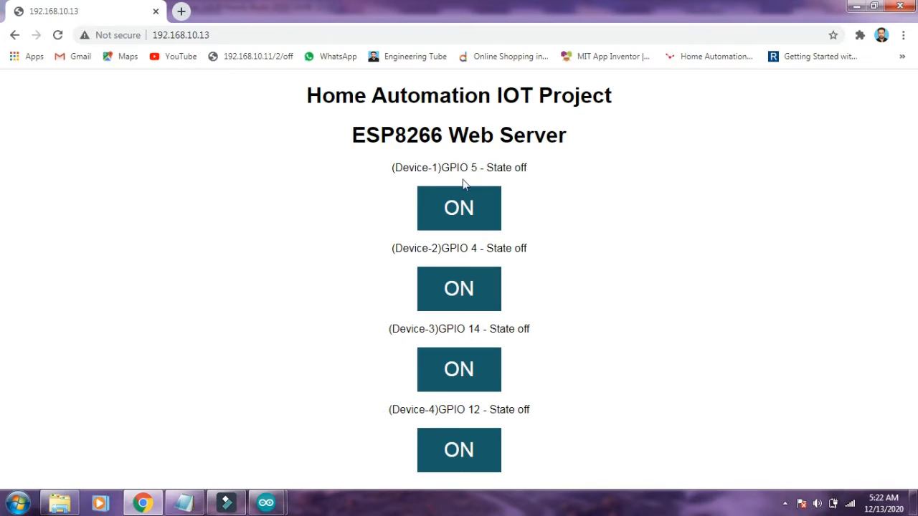
Switch Device-2 on GPIO 4 on, then back off.
{"action": "left_click", "coordinate": [459, 208]}
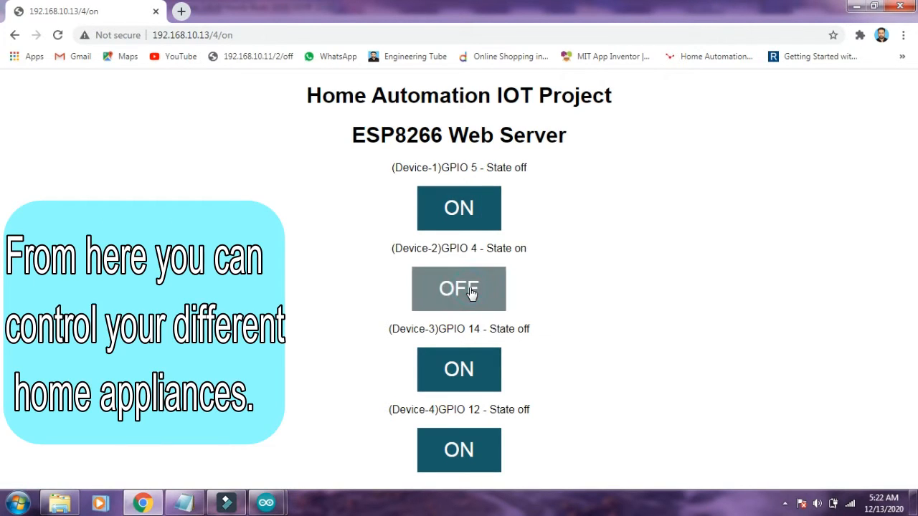
{"action": "left_click", "coordinate": [459, 369]}
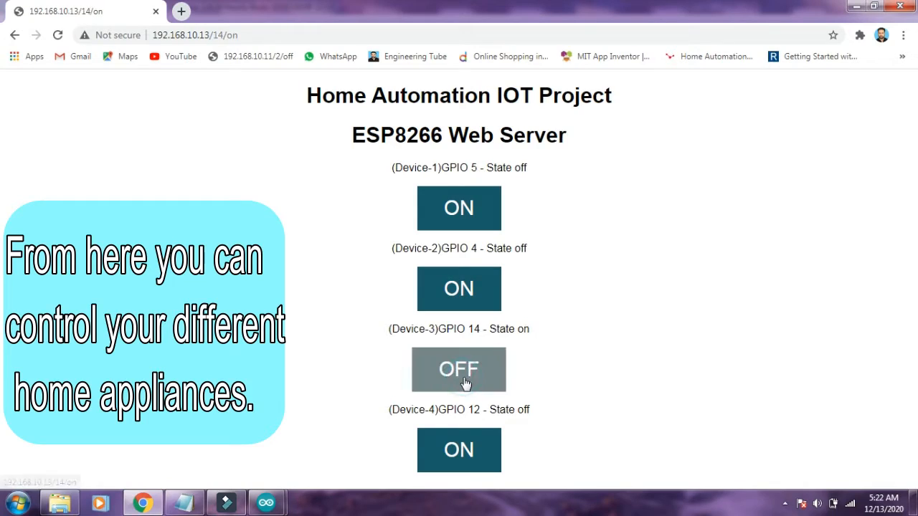